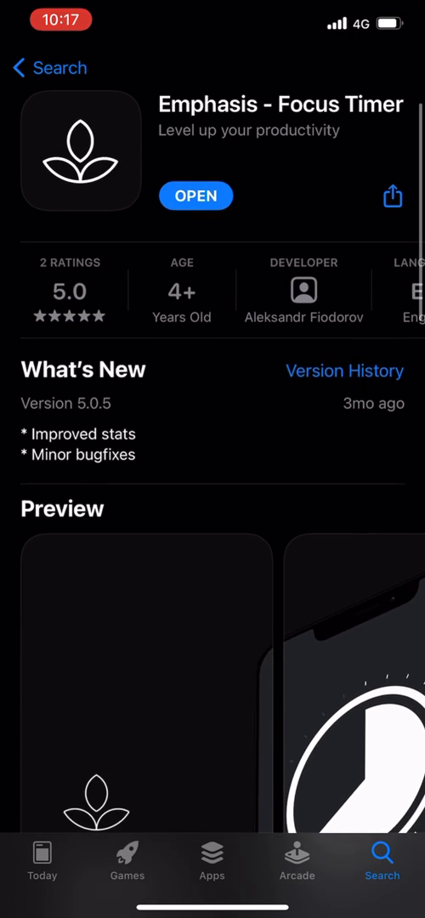
Step: Browse the App Store listing and launch the Emphasis focus timer app
{"action": "scroll", "scroll_direction": "down", "scroll_amount": 3}
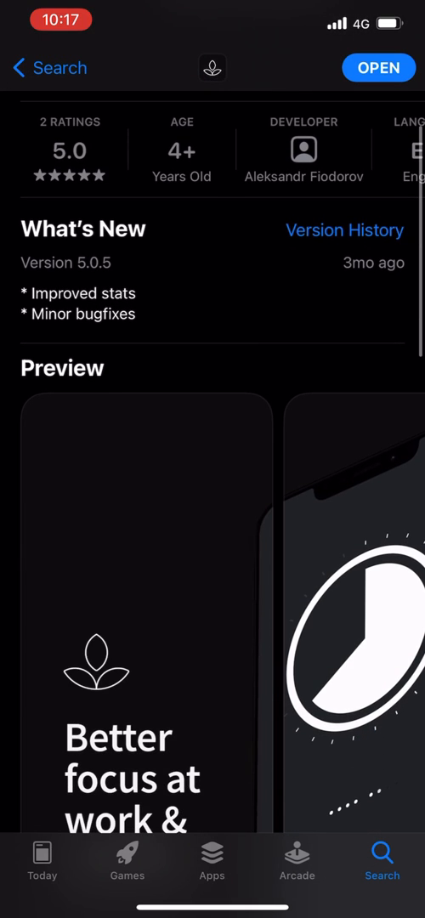
{"action": "scroll", "scroll_direction": "down", "scroll_amount": 3}
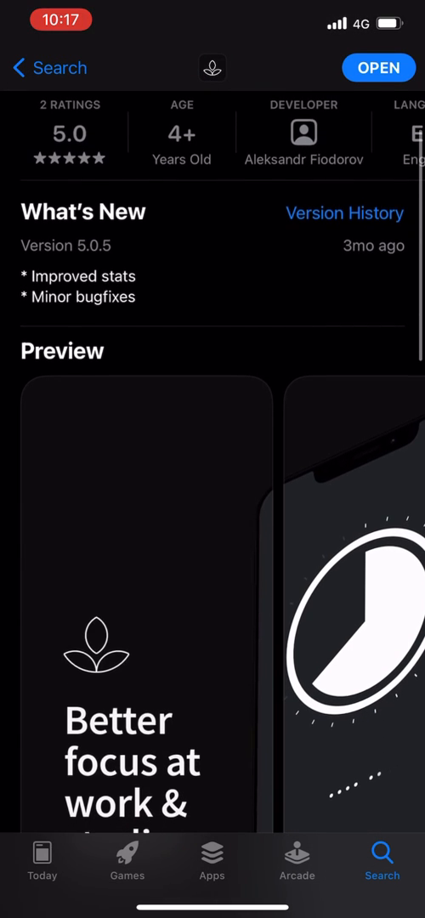
{"action": "scroll", "scroll_direction": "down", "scroll_amount": 3}
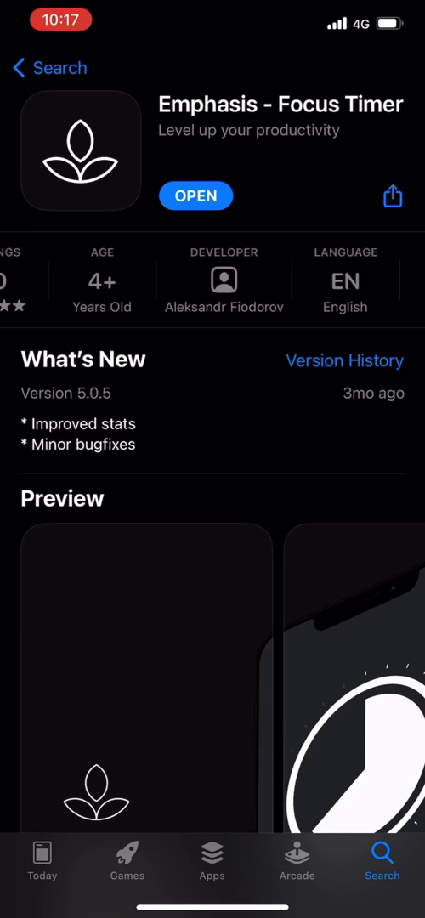
{"action": "scroll", "scroll_direction": "left", "scroll_amount": 3}
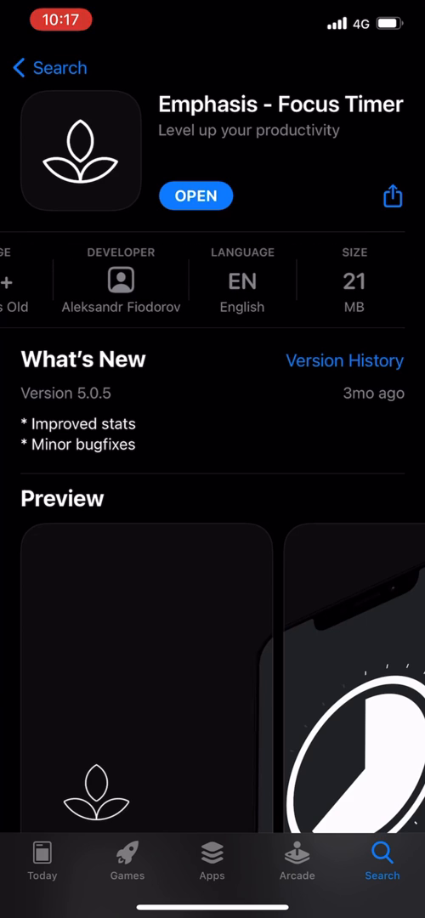
{"action": "scroll", "scroll_direction": "down", "scroll_amount": 3}
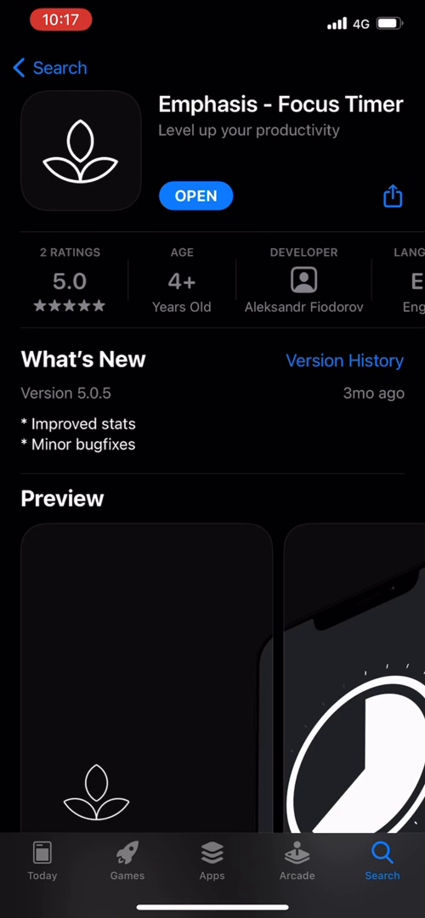
{"action": "scroll", "scroll_direction": "down", "scroll_amount": 3}
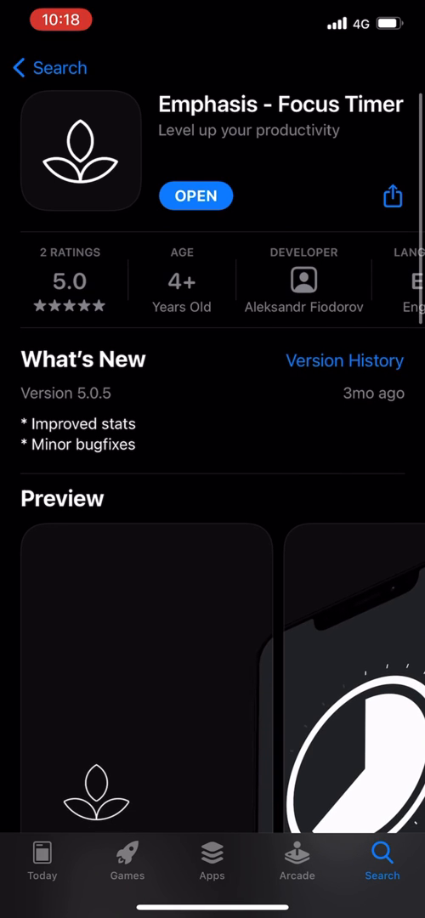
{"action": "left_click", "coordinate": [194, 195]}
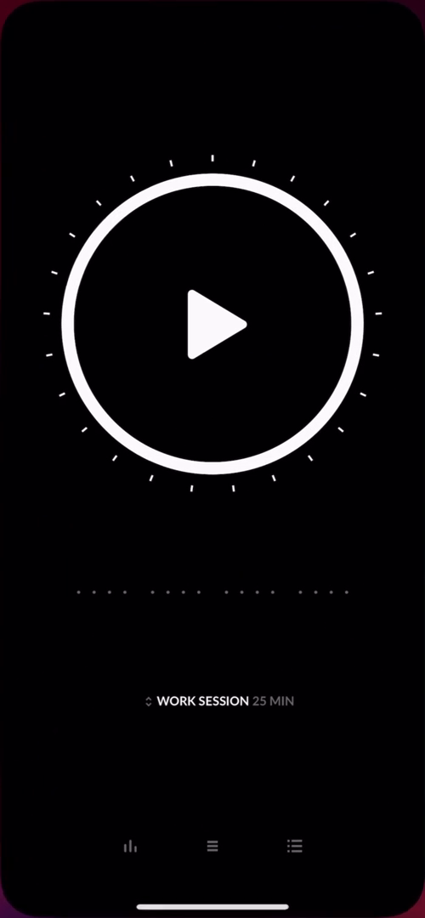
Step: Start the 25-minute work session countdown and bring up the profile and timer settings
{"action": "left_click", "coordinate": [212, 331]}
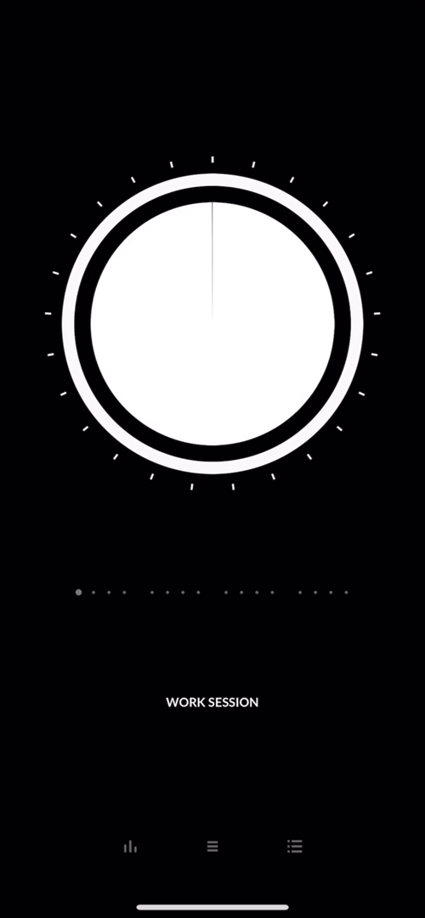
{"action": "left_click", "coordinate": [213, 332]}
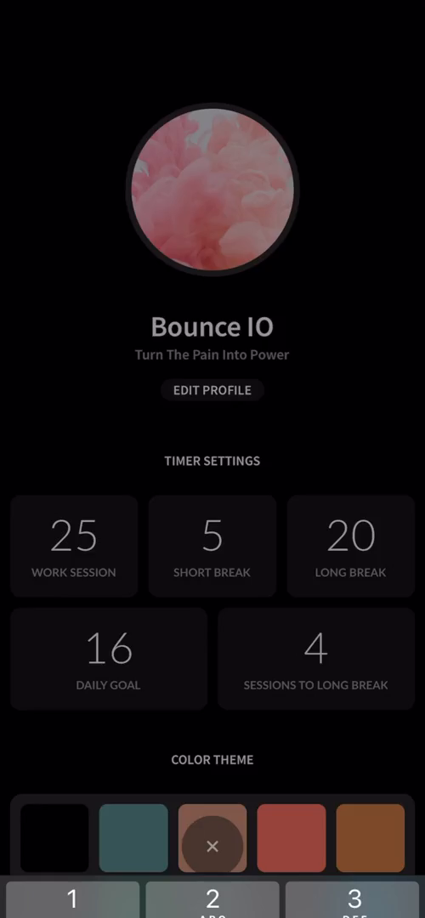
{"action": "left_click", "coordinate": [73, 546]}
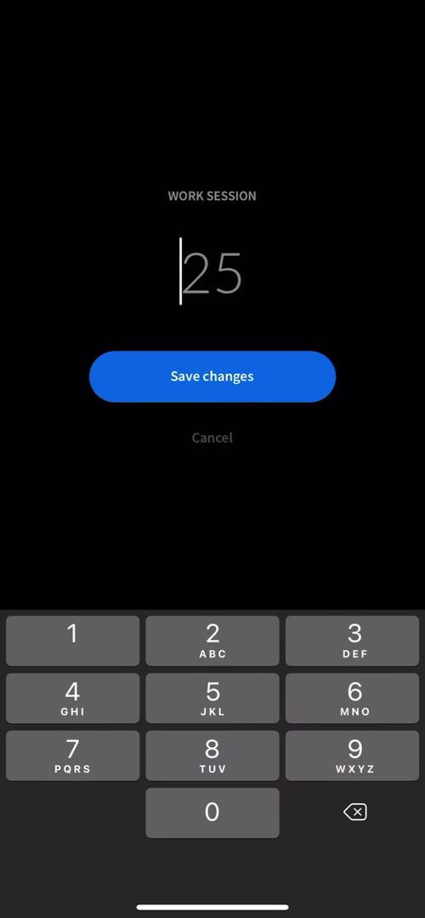
{"action": "left_click", "coordinate": [211, 376]}
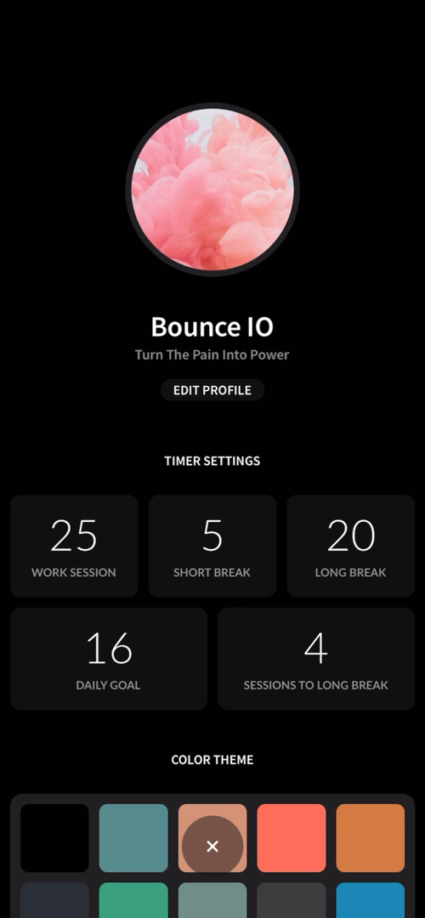
{"action": "scroll", "scroll_direction": "down", "scroll_amount": 3}
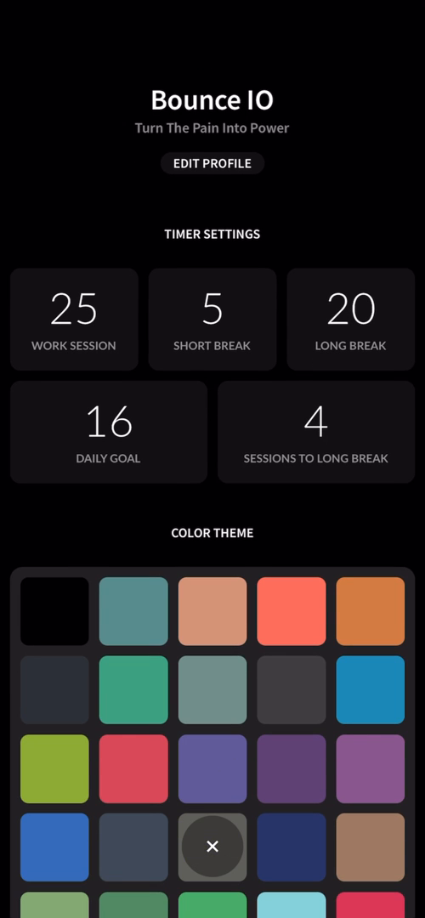
{"action": "scroll", "scroll_direction": "down", "scroll_amount": 3}
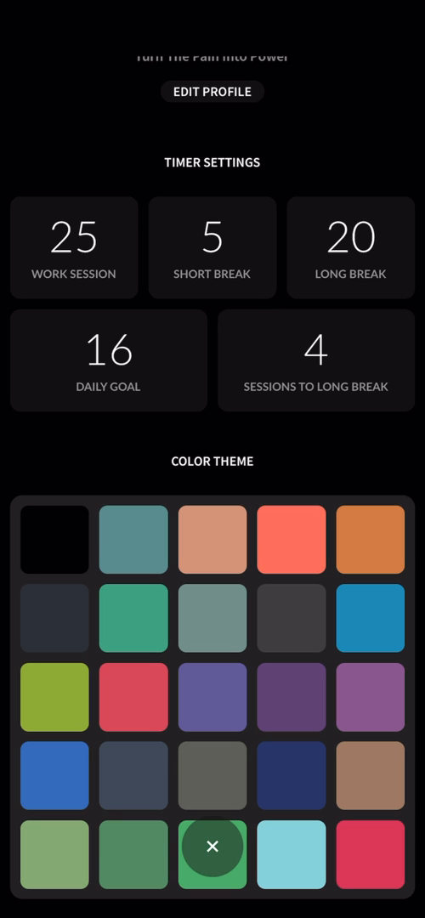
{"action": "scroll", "scroll_direction": "down", "scroll_amount": 3}
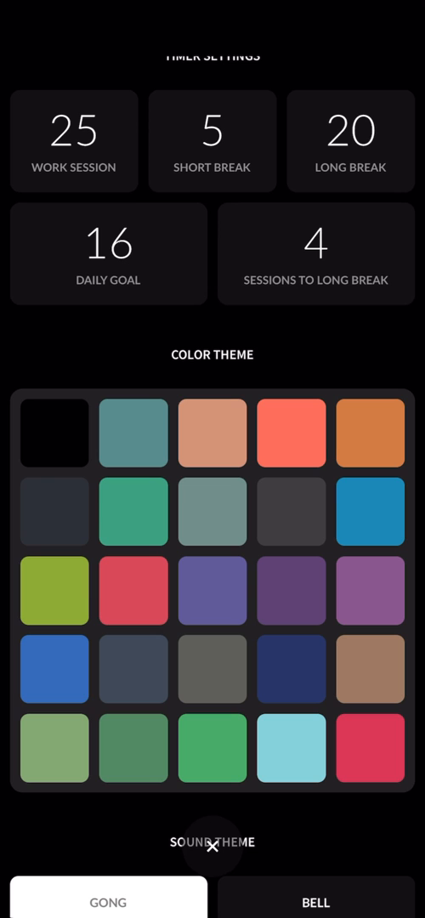
{"action": "scroll", "scroll_direction": "down", "scroll_amount": 3}
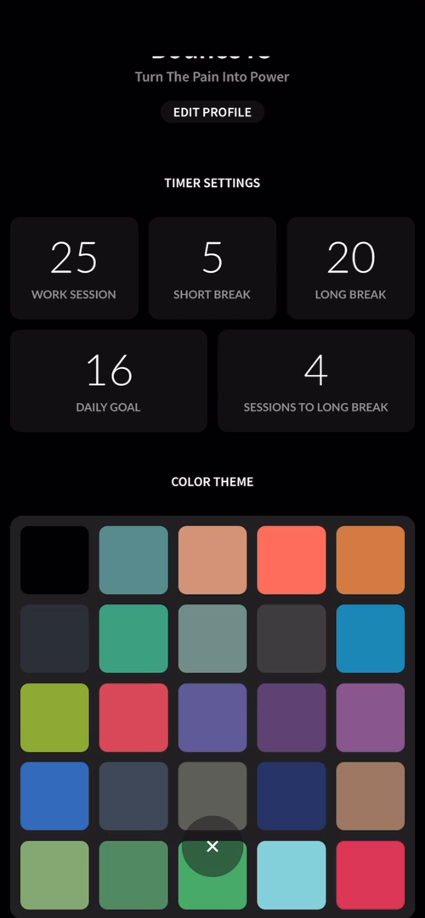
{"action": "scroll", "scroll_direction": "down", "scroll_amount": 3}
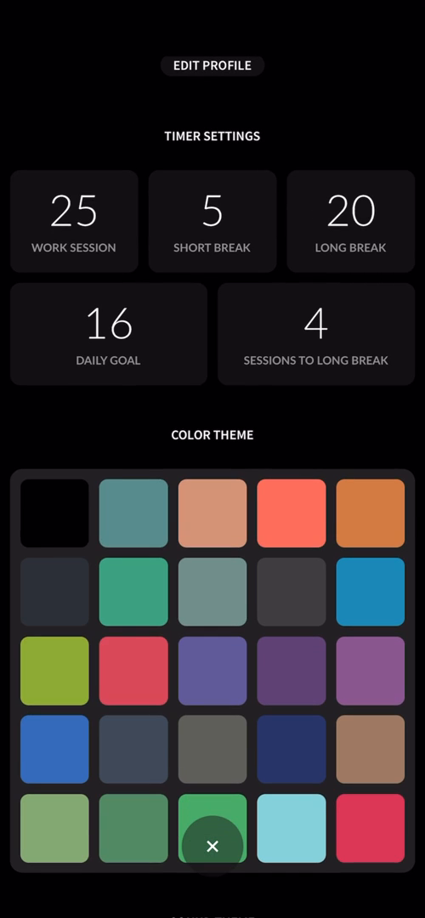
{"action": "scroll", "scroll_direction": "down", "scroll_amount": 3}
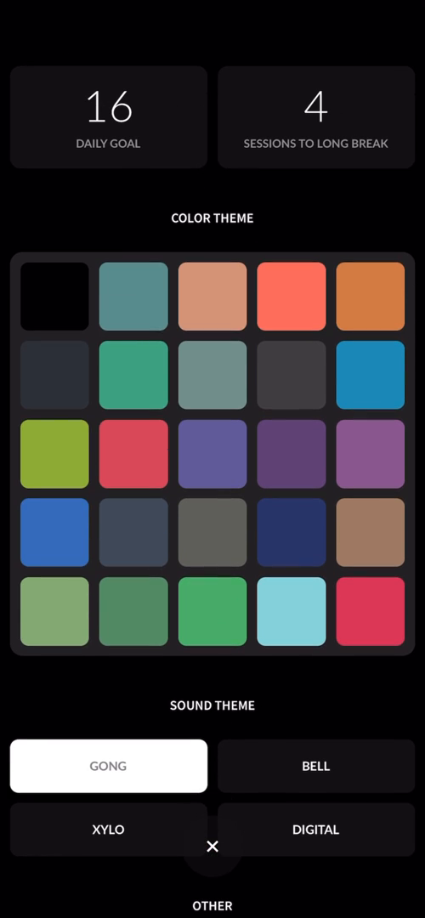
{"action": "left_click", "coordinate": [291, 296]}
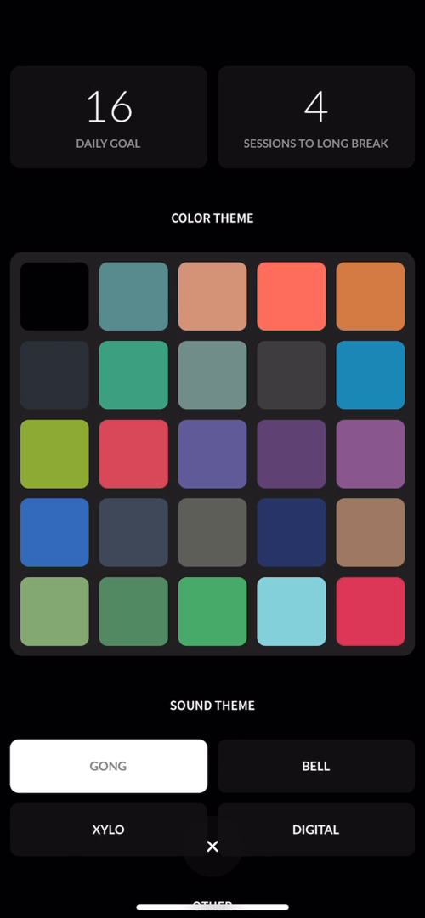
{"action": "scroll", "scroll_direction": "down", "scroll_amount": 3}
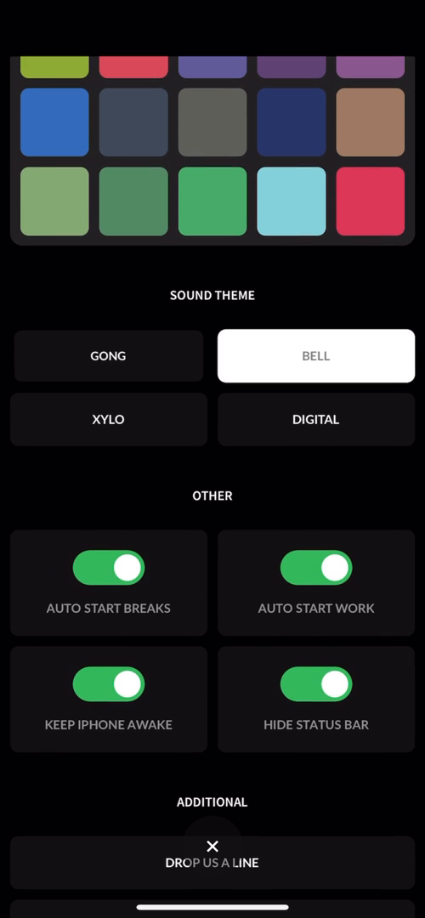
{"action": "left_click", "coordinate": [109, 356]}
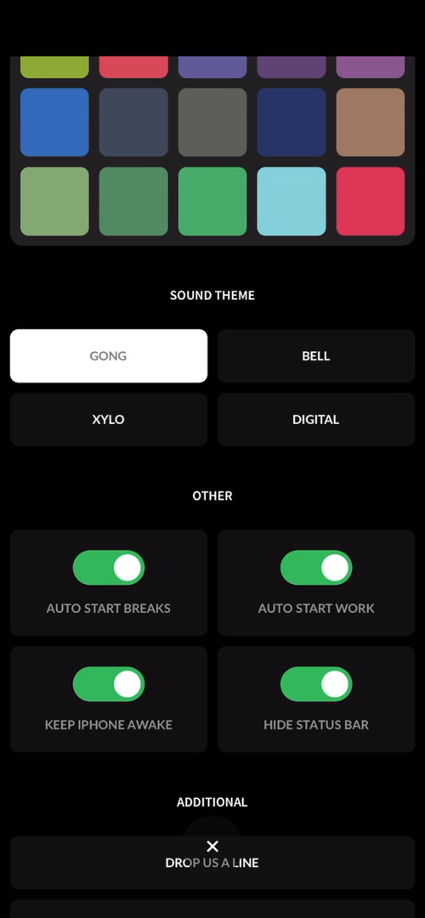
{"action": "scroll", "scroll_direction": "down", "scroll_amount": 3}
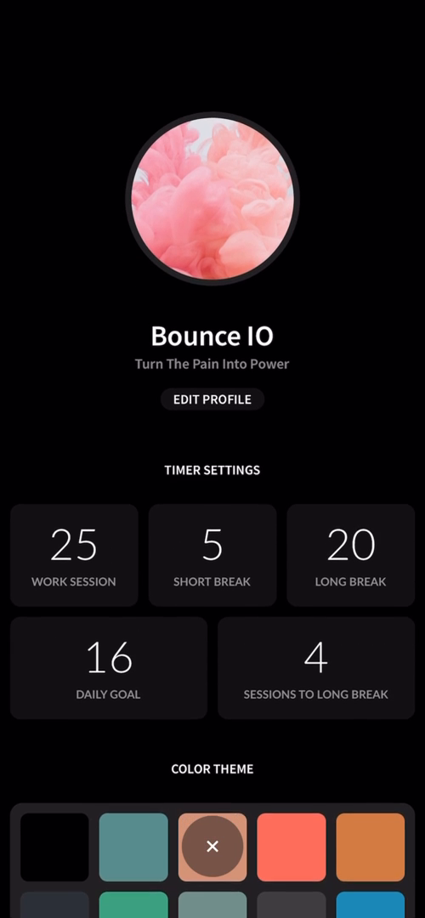
Step: View the profile name and tagline editor, then dismiss it without changes
{"action": "scroll", "scroll_direction": "down", "scroll_amount": 3}
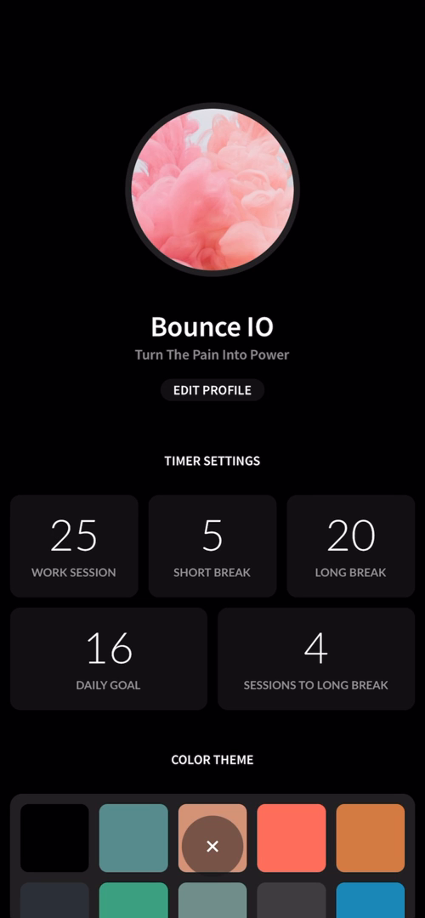
{"action": "left_click", "coordinate": [211, 391]}
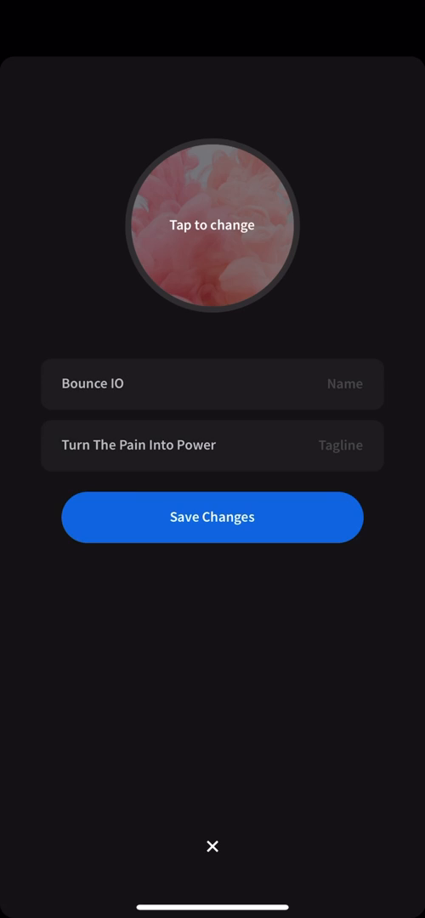
{"action": "left_click", "coordinate": [211, 517]}
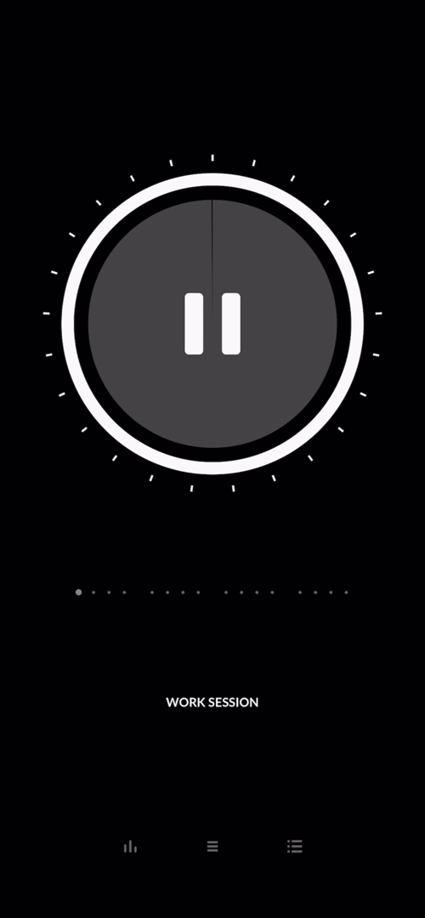
Step: Start the work session countdown, pause it, then resume it
{"action": "left_click", "coordinate": [212, 323]}
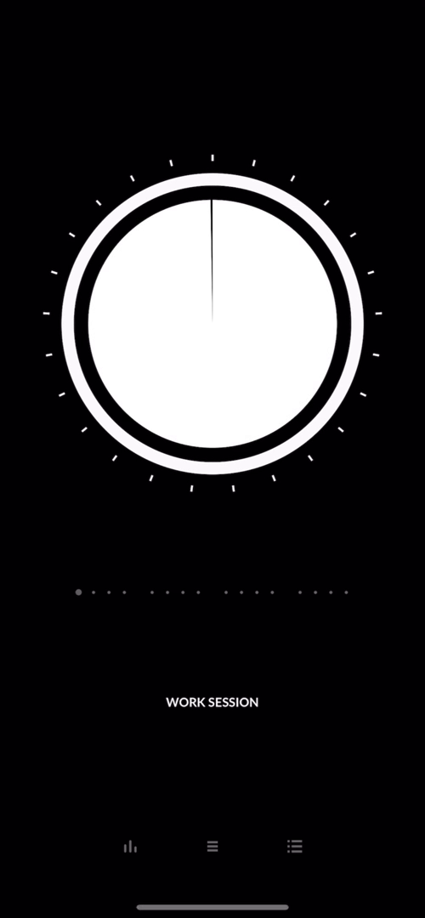
{"action": "left_click", "coordinate": [213, 332]}
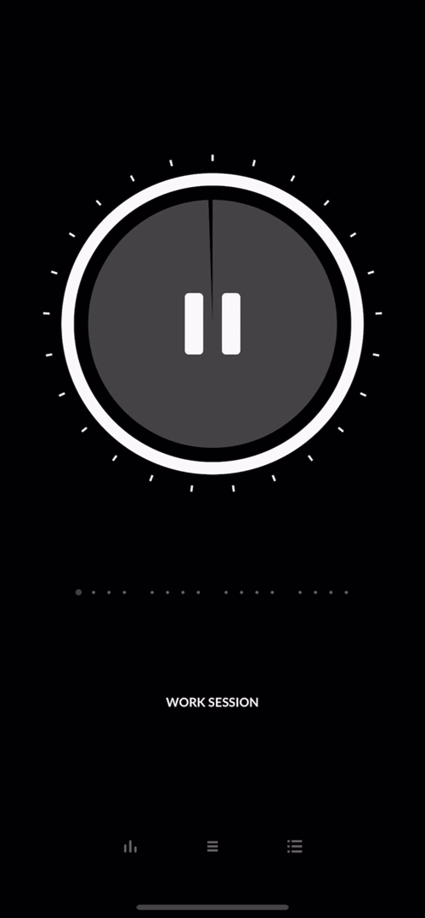
{"action": "left_click", "coordinate": [212, 323]}
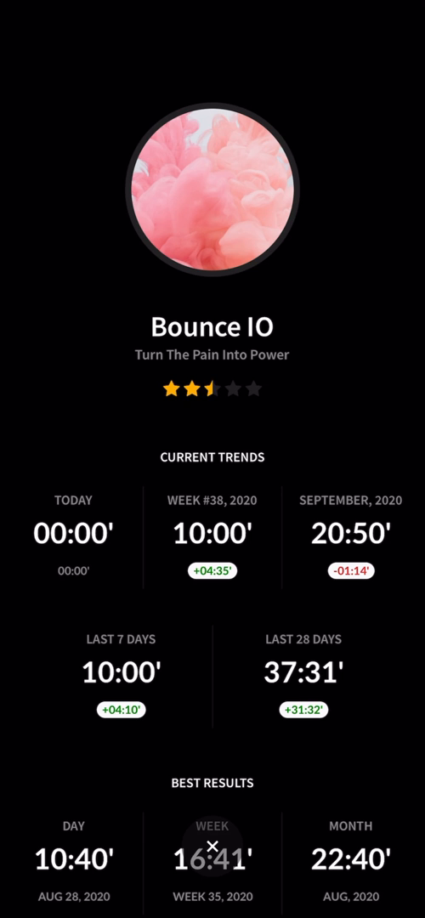
{"action": "scroll", "scroll_direction": "up", "scroll_amount": 3}
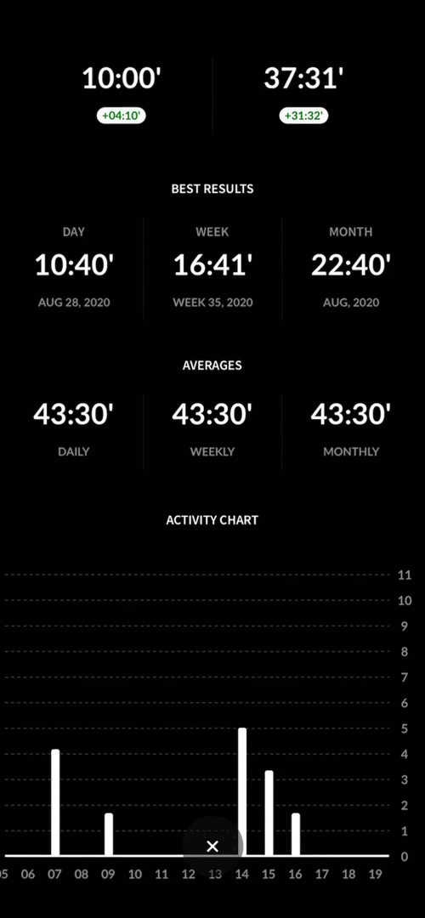
{"action": "scroll", "scroll_direction": "down", "scroll_amount": 3}
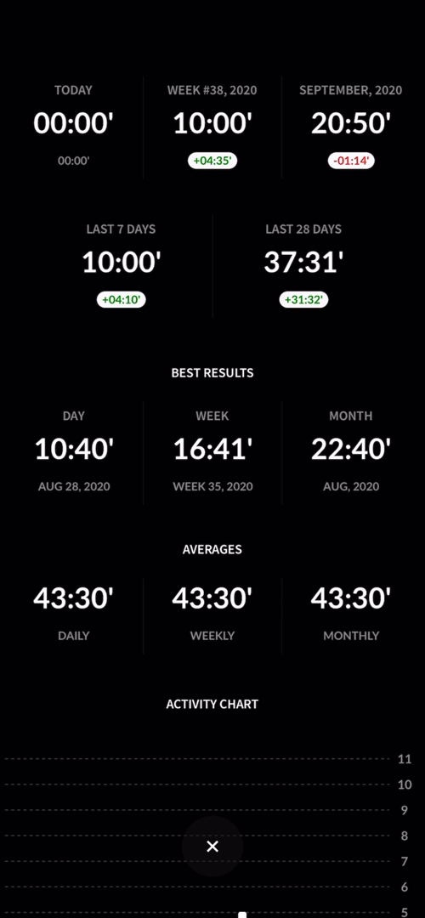
Step: Scroll through the statistics and swipe the Activity Chart across August and September
{"action": "scroll", "scroll_direction": "down", "scroll_amount": 3}
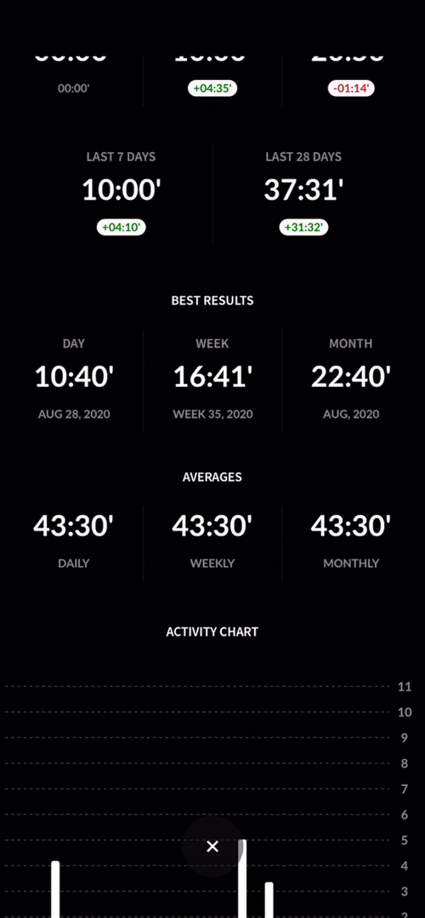
{"action": "scroll", "scroll_direction": "down", "scroll_amount": 3}
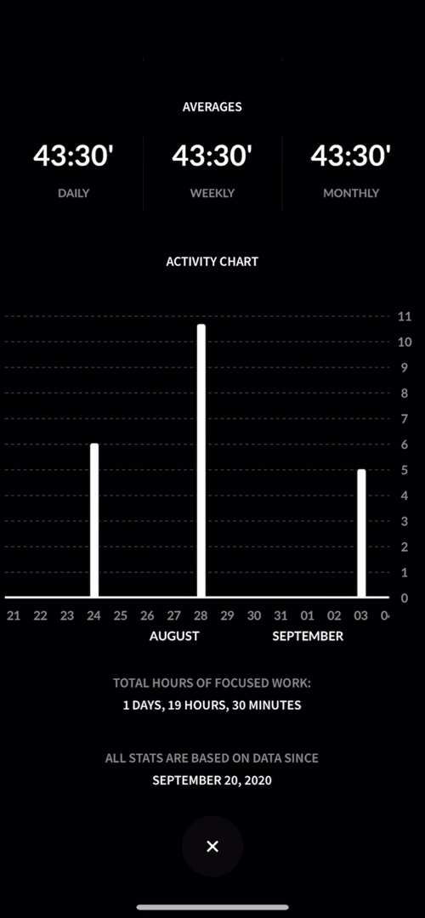
{"action": "scroll", "scroll_direction": "right", "scroll_amount": 3}
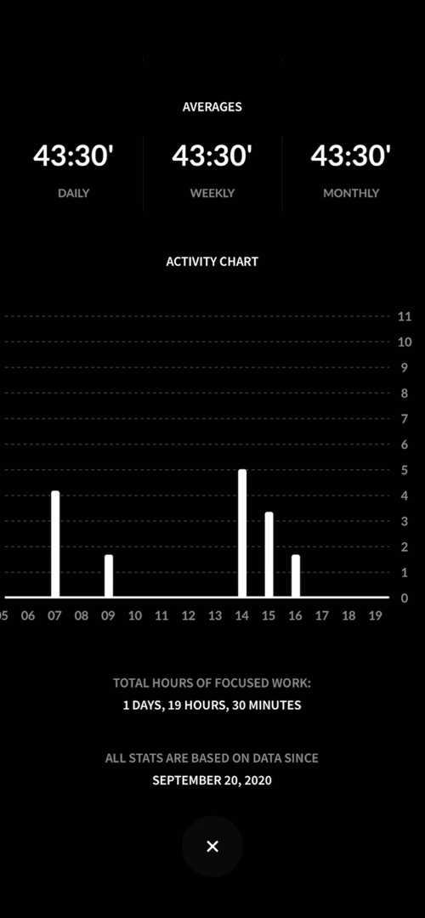
{"action": "scroll", "scroll_direction": "down", "scroll_amount": 3}
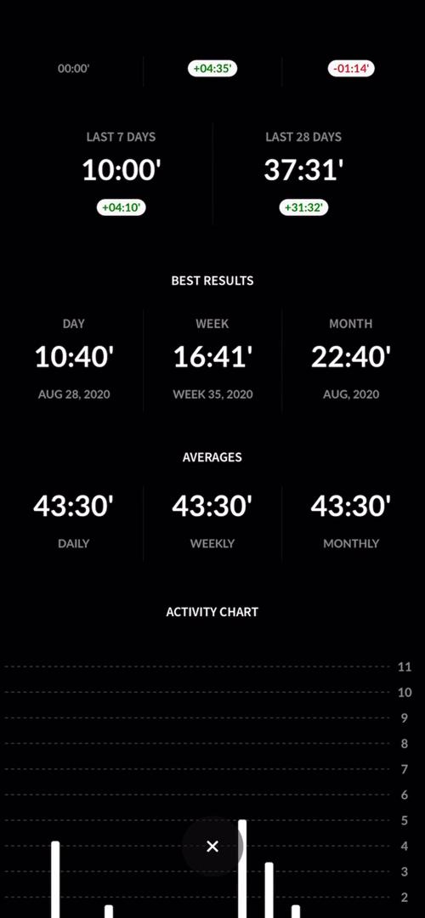
{"action": "scroll", "scroll_direction": "down", "scroll_amount": 3}
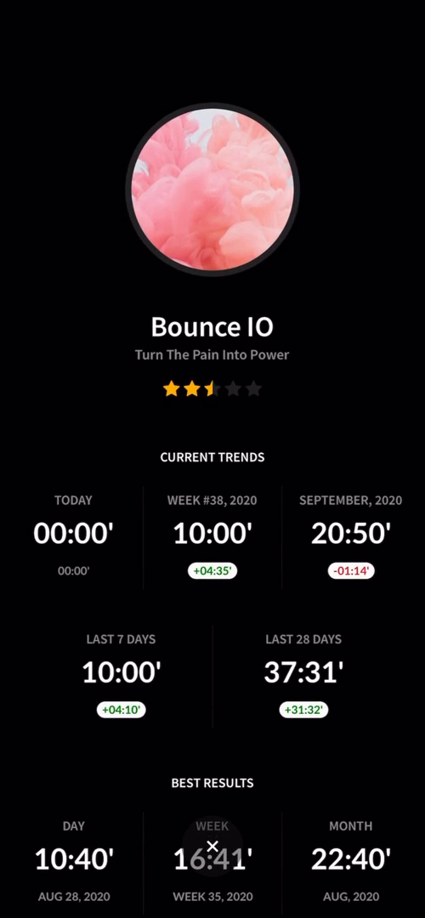
{"action": "scroll", "scroll_direction": "down", "scroll_amount": 3}
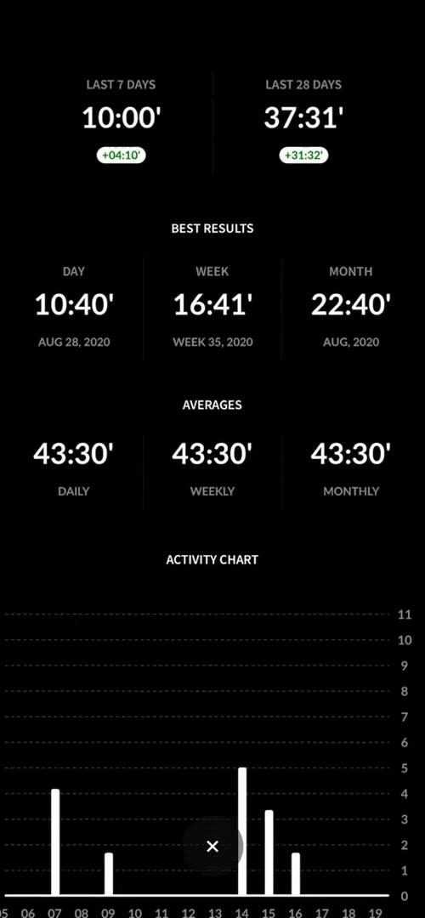
{"action": "scroll", "scroll_direction": "down", "scroll_amount": 3}
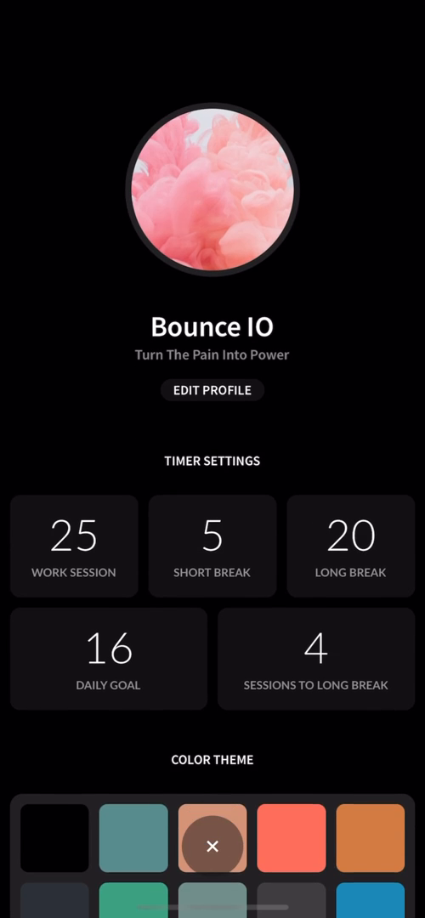
Step: Scroll to the bottom of Settings and close it to return to the work session timer
{"action": "scroll", "scroll_direction": "down", "scroll_amount": 3}
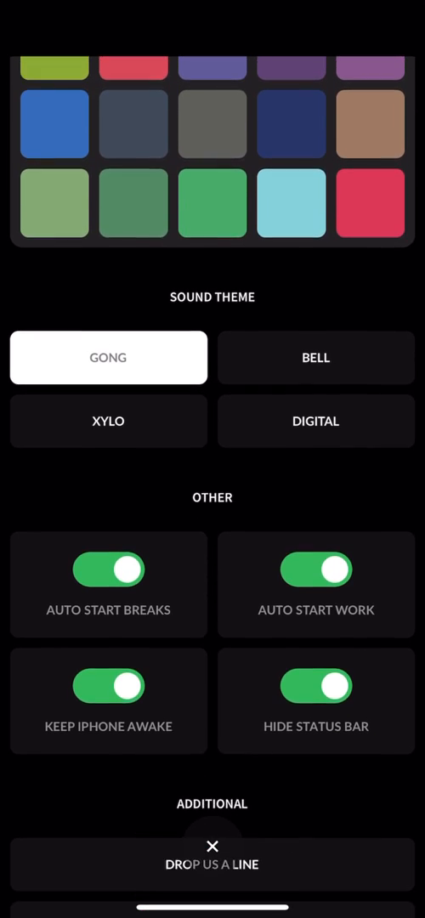
{"action": "scroll", "scroll_direction": "down", "scroll_amount": 3}
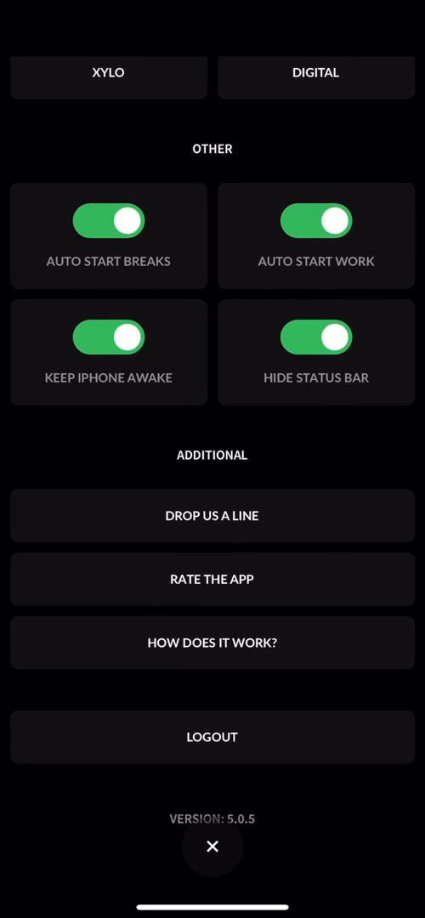
{"action": "left_click", "coordinate": [211, 846]}
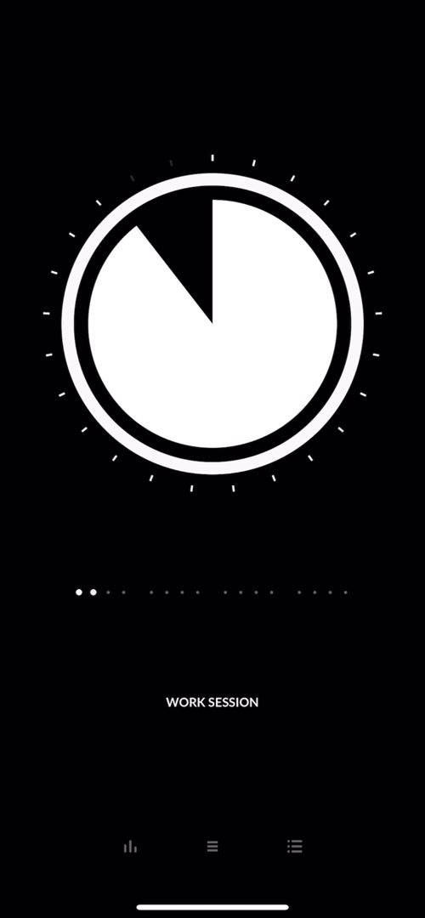